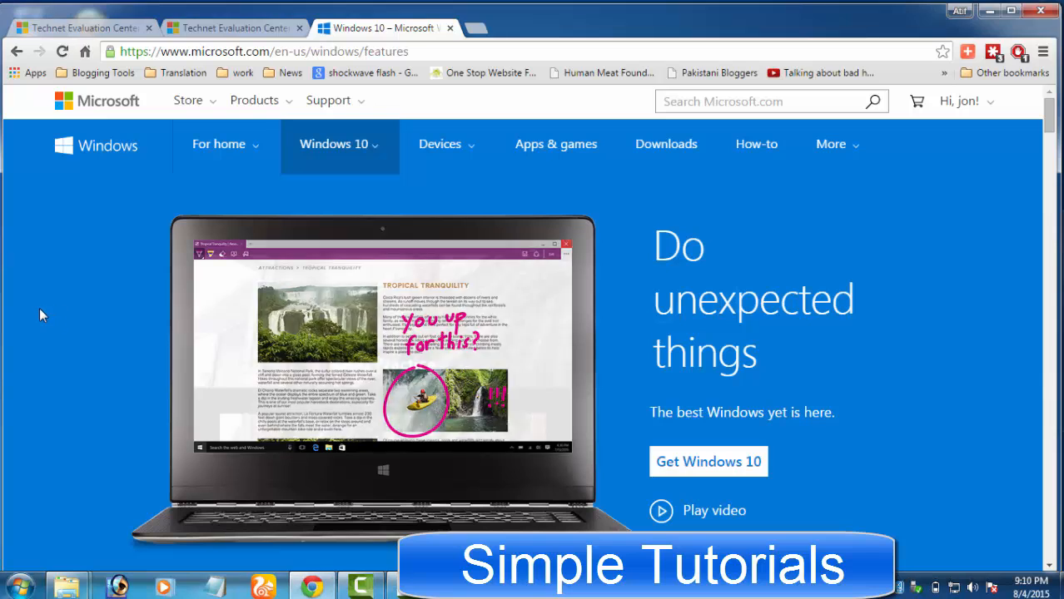
Step: Browse the current page, scrolling through its content and following its links
scroll("down", 3)
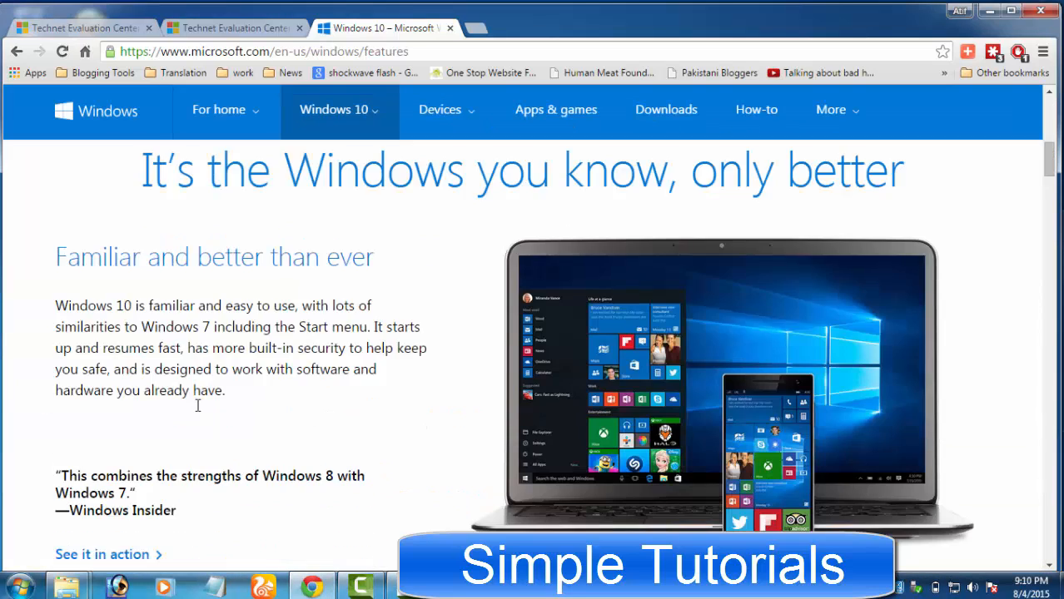
scroll("down", 3)
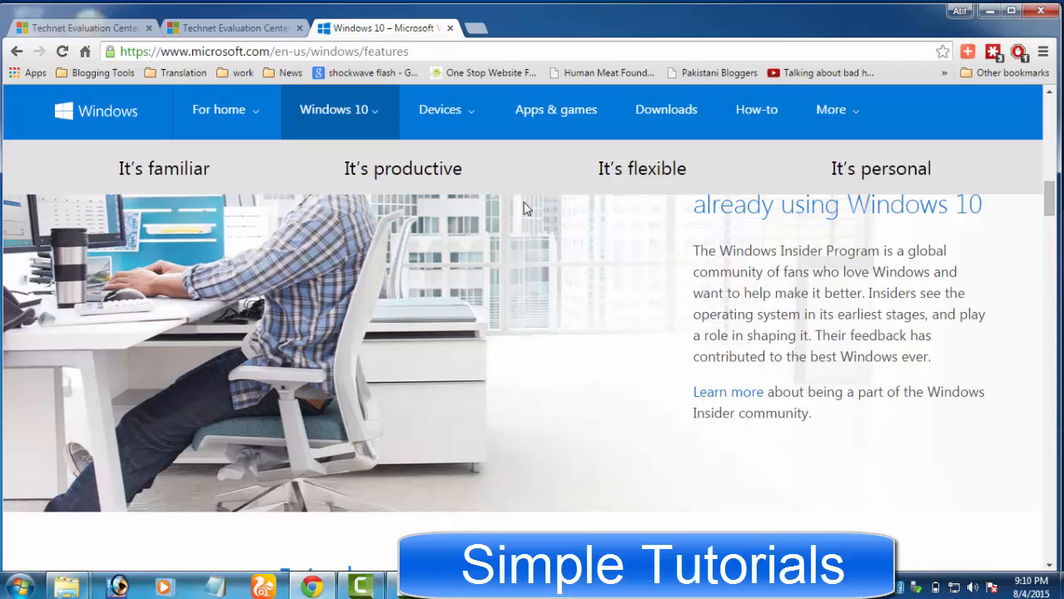
left_click(402, 169)
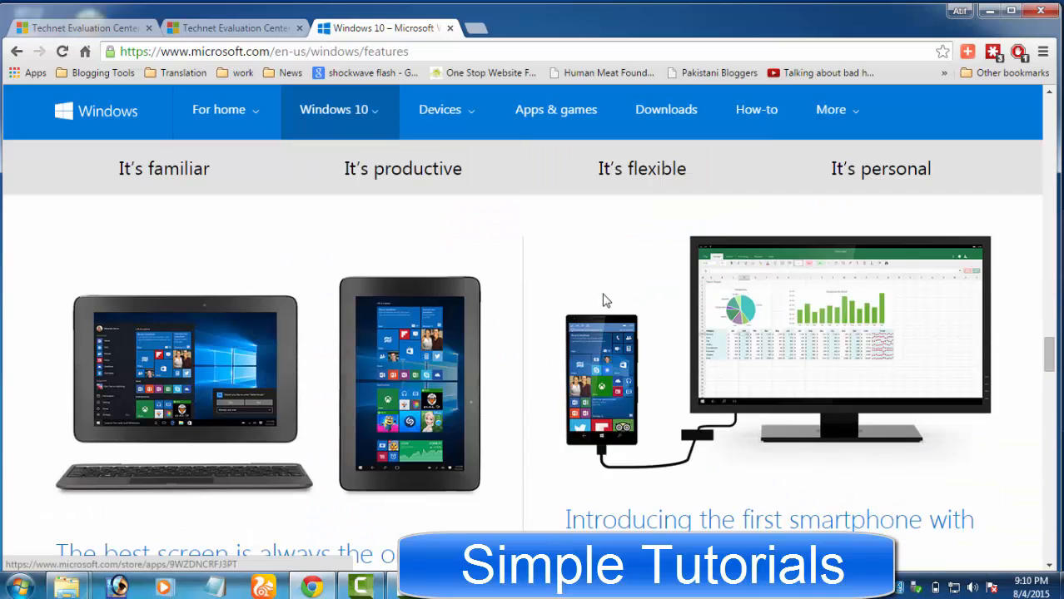
mouse_move(609, 479)
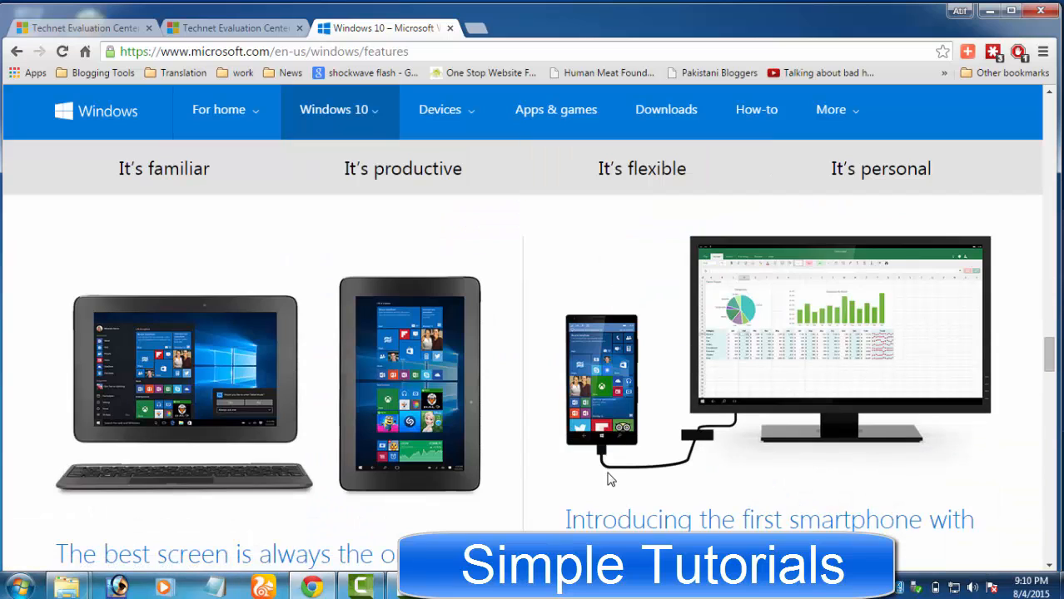
left_click(881, 168)
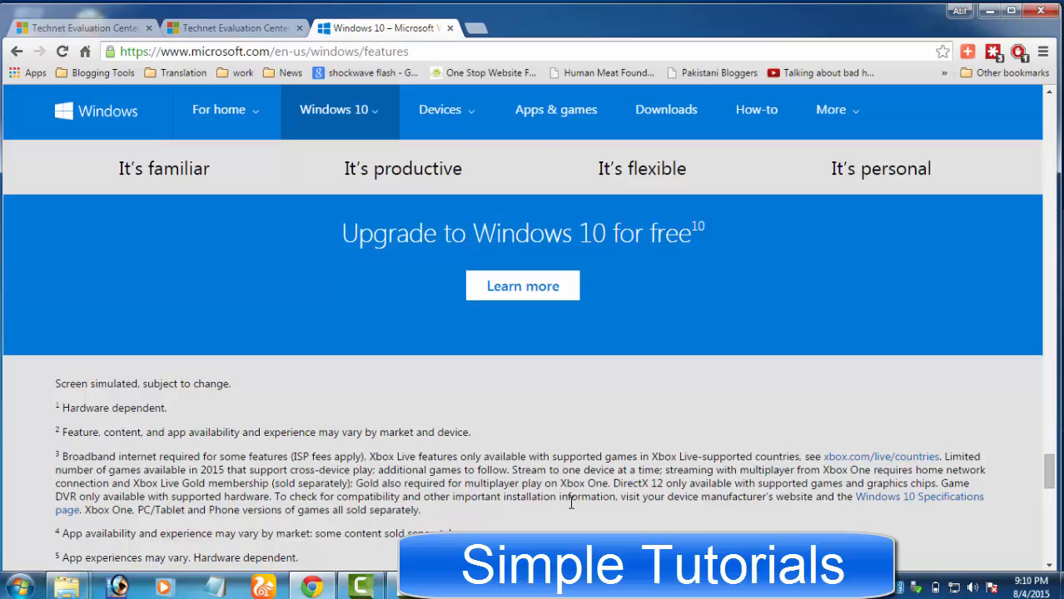
scroll("down", 3)
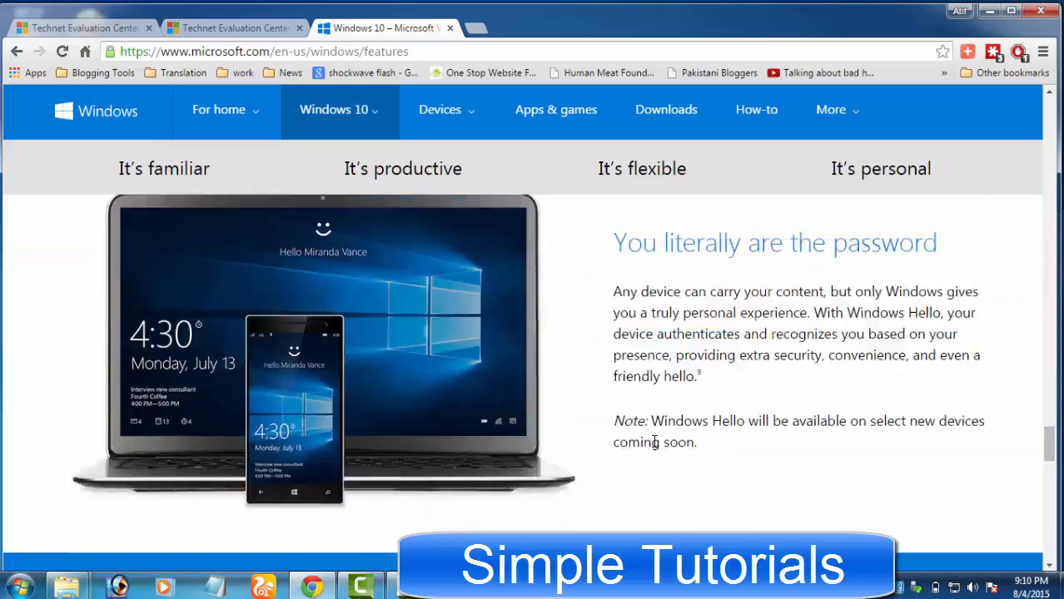
scroll("down", 3)
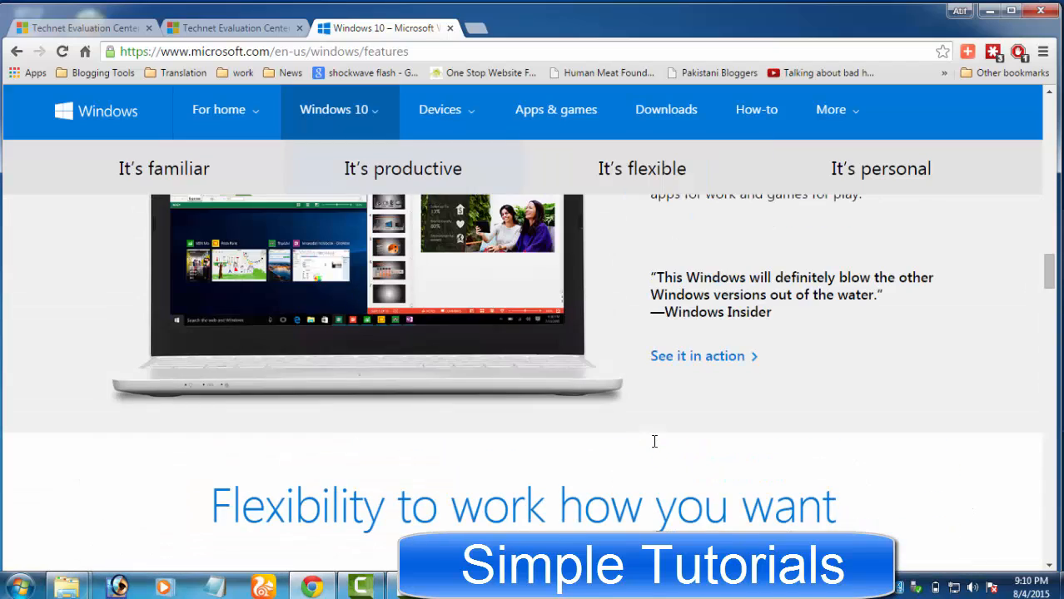
scroll("down", 3)
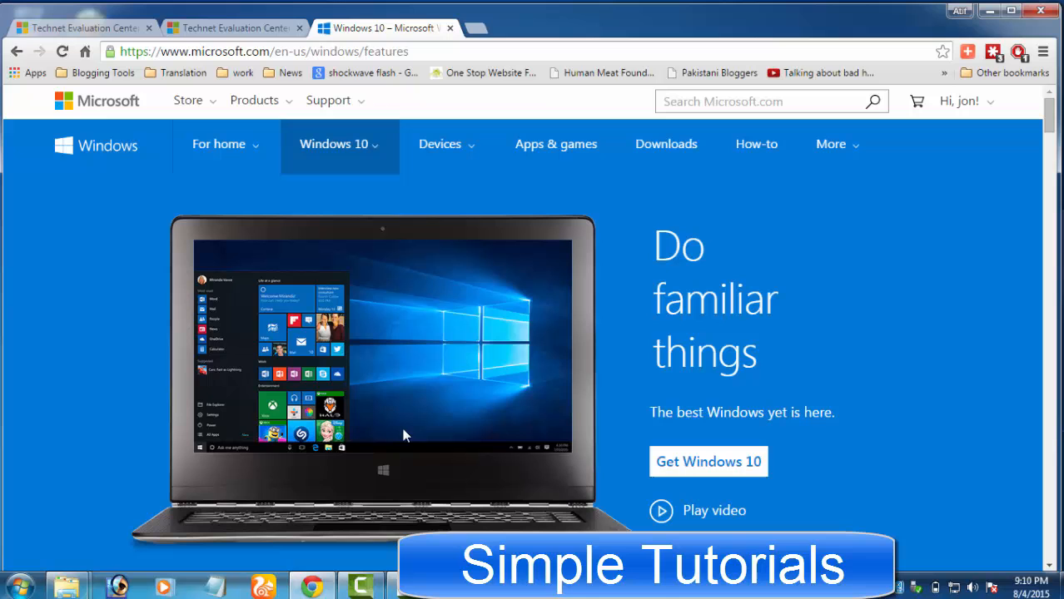
mouse_move(113, 416)
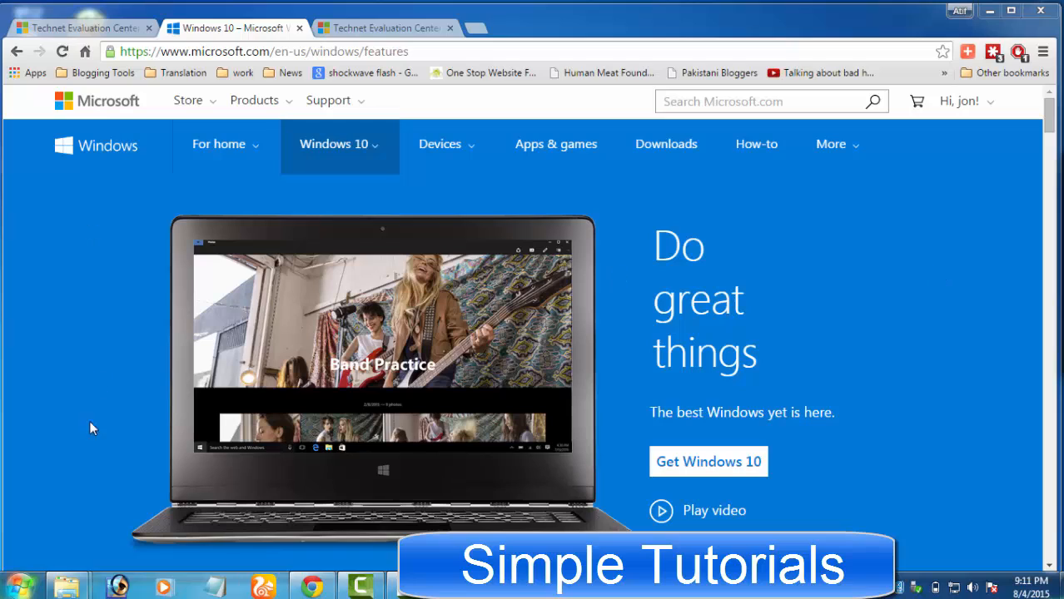
mouse_move(302, 268)
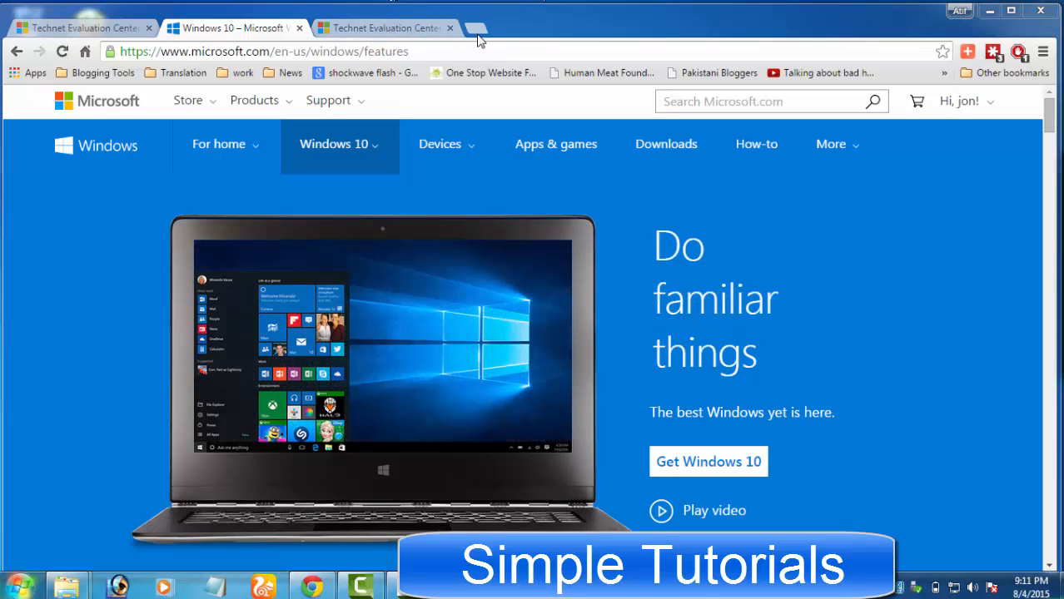
mouse_move(476, 28)
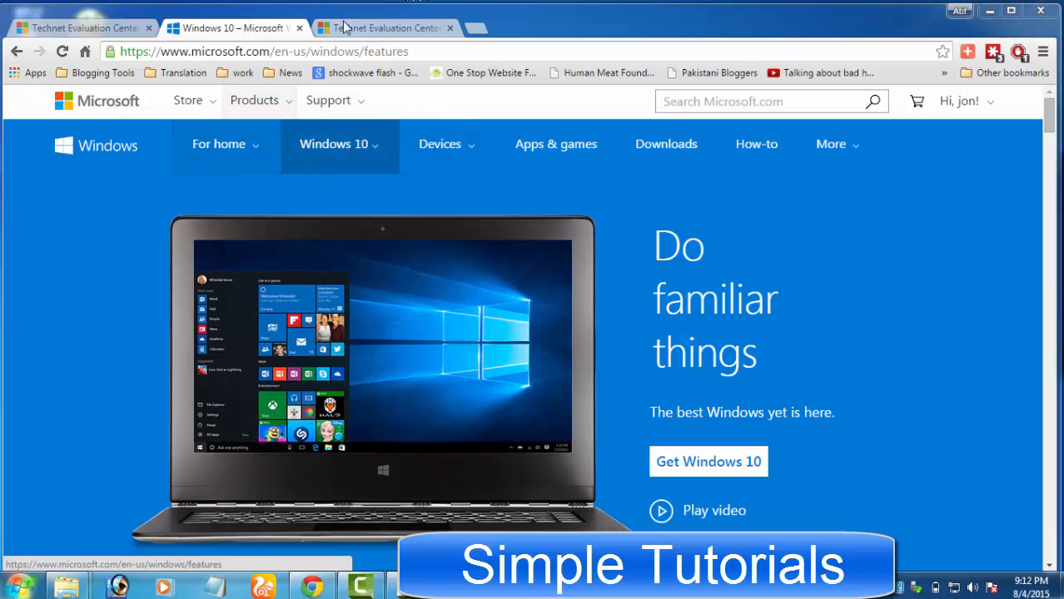
Step: Switch to the TechNet Evaluation Center page and reach the Windows 10 Enterprise download section
left_click(383, 27)
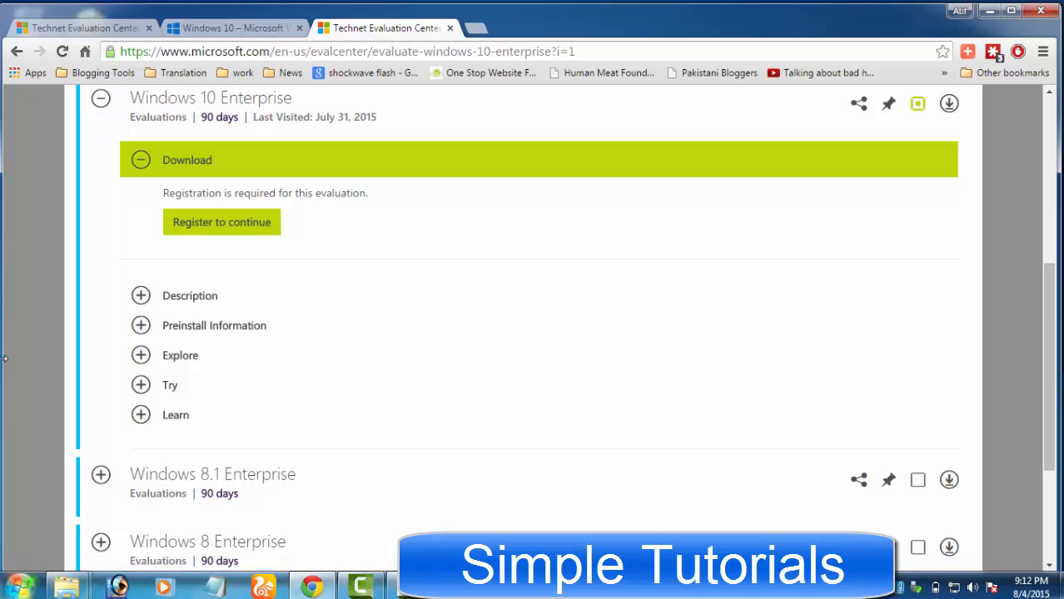
mouse_move(41, 326)
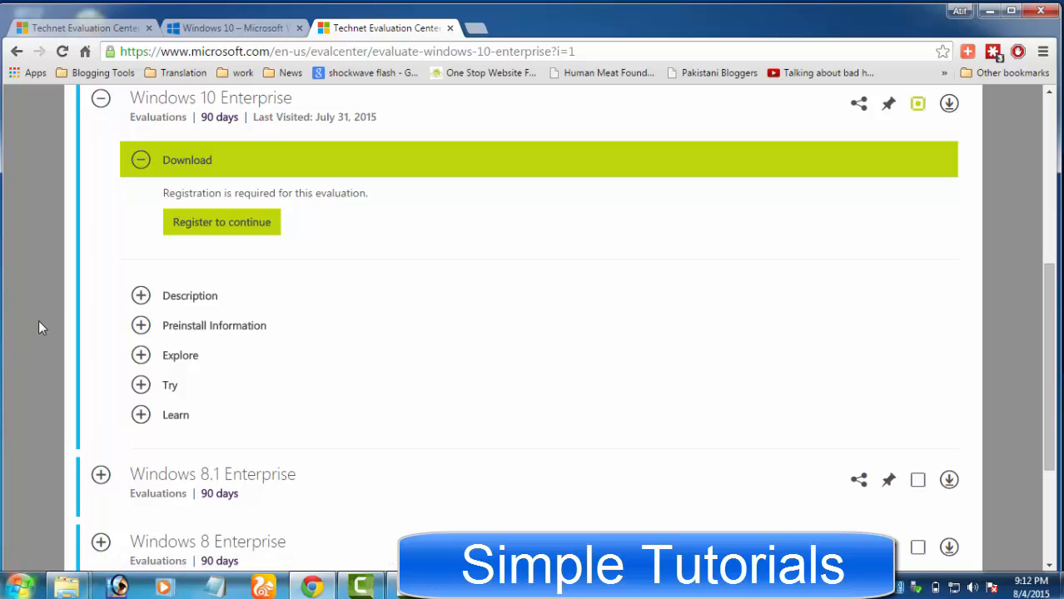
mouse_move(37, 333)
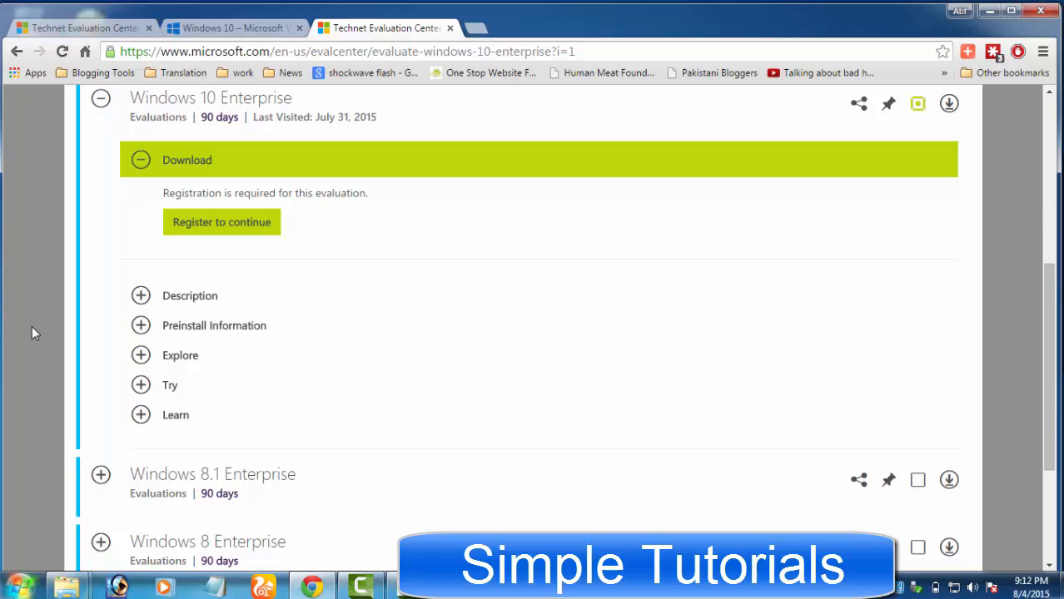
mouse_move(1049, 283)
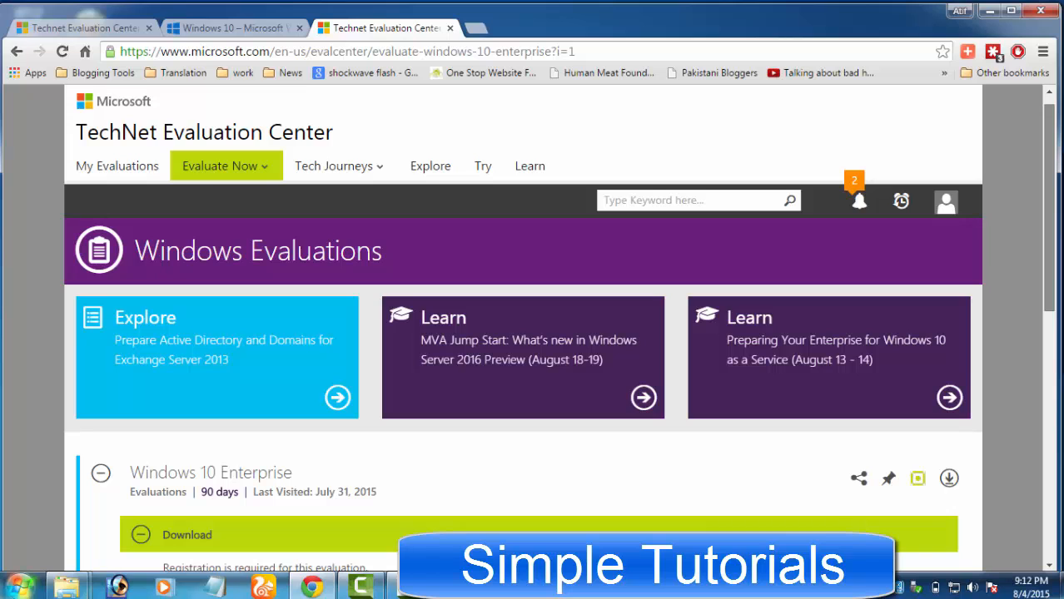
scroll("down", 3)
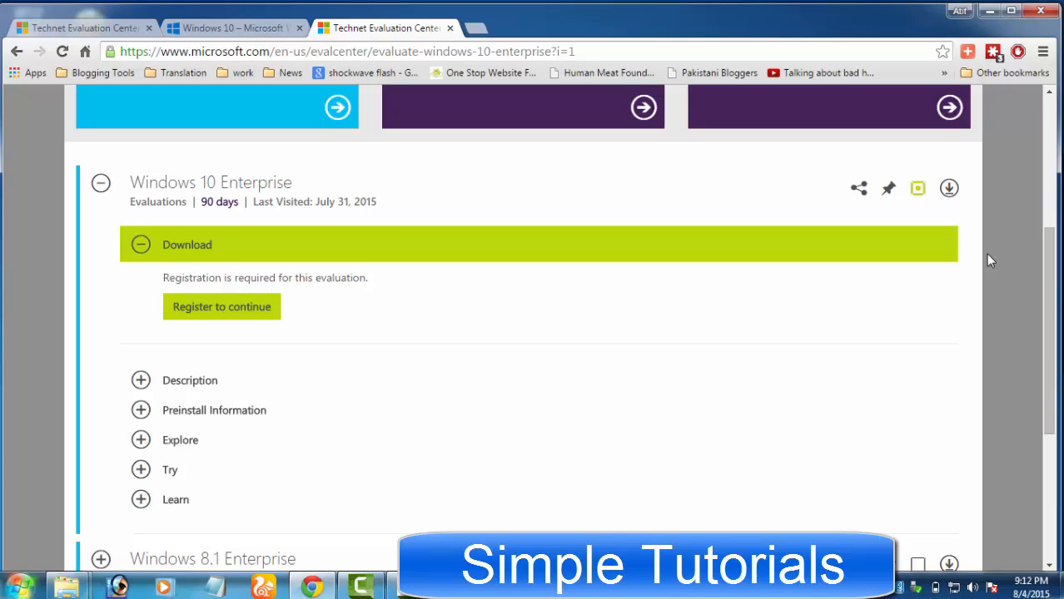
mouse_move(614, 356)
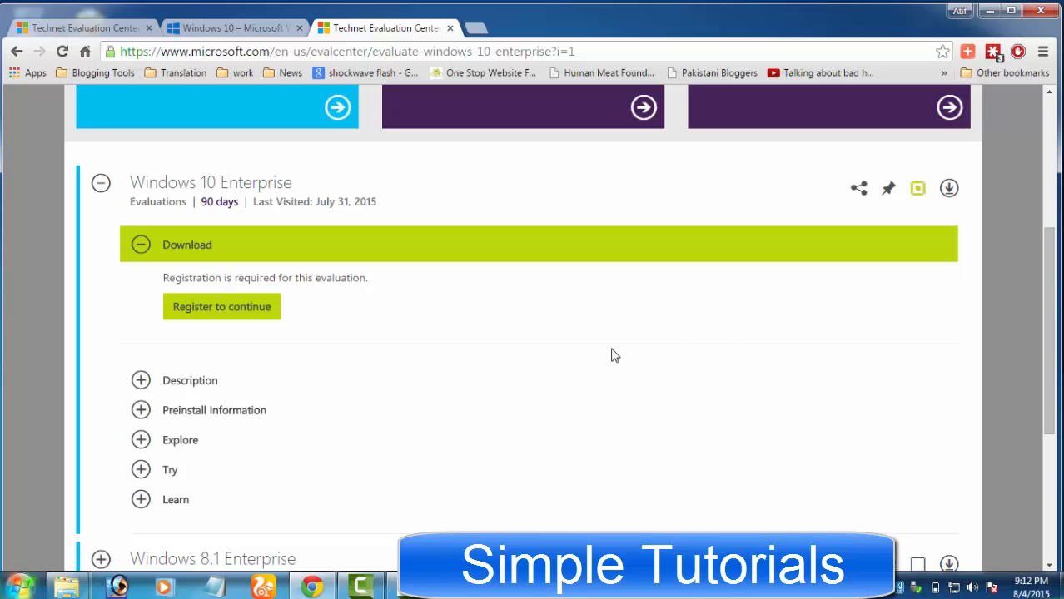
mouse_move(184, 393)
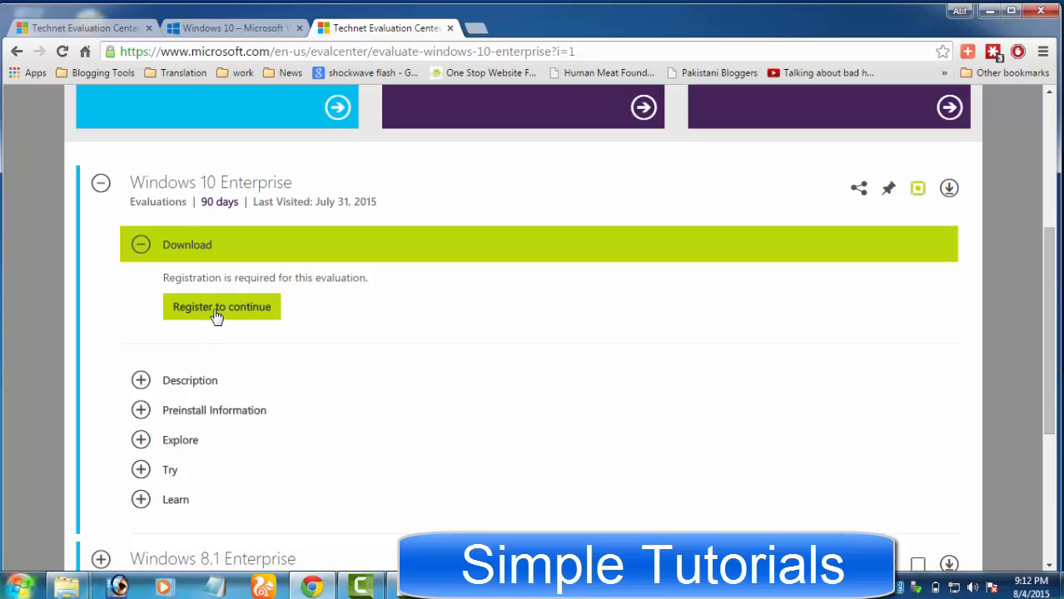
mouse_move(266, 320)
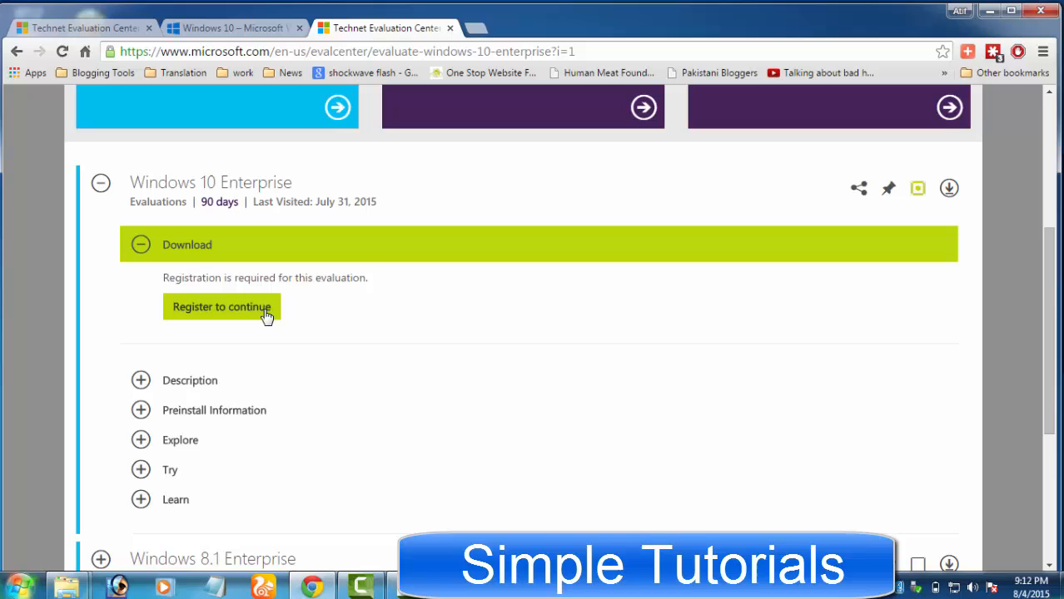
Step: Register for the evaluation, choosing the 64-bit edition in English so the ISO download begins
left_click(222, 306)
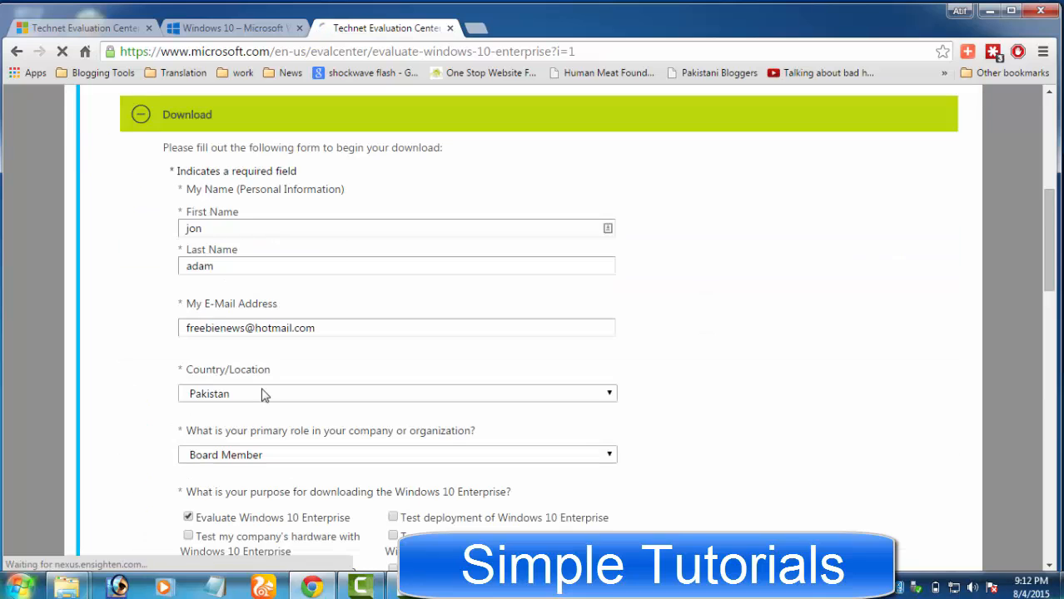
scroll("down", 3)
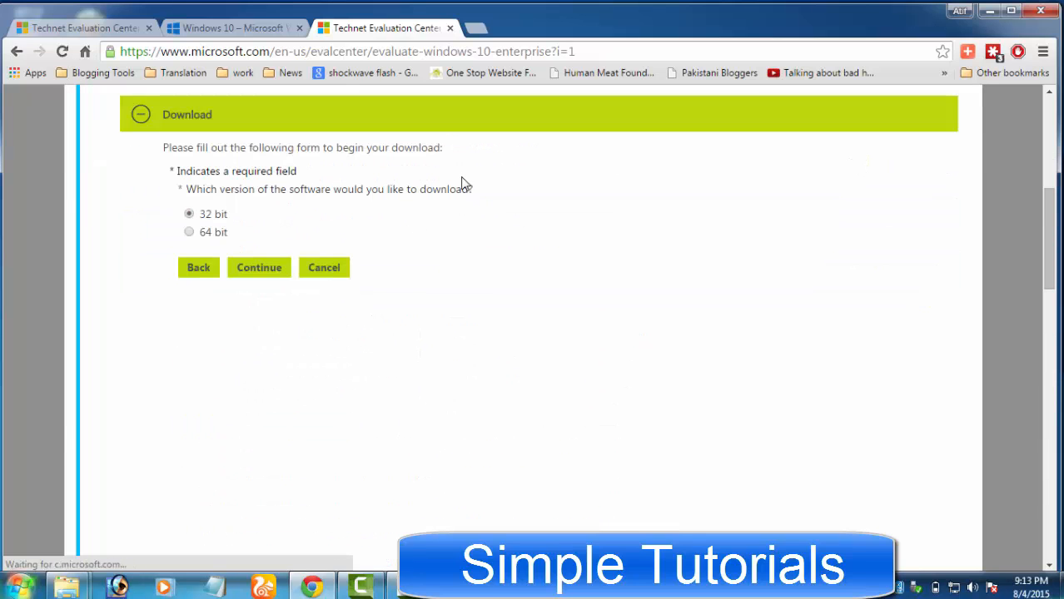
left_click(190, 233)
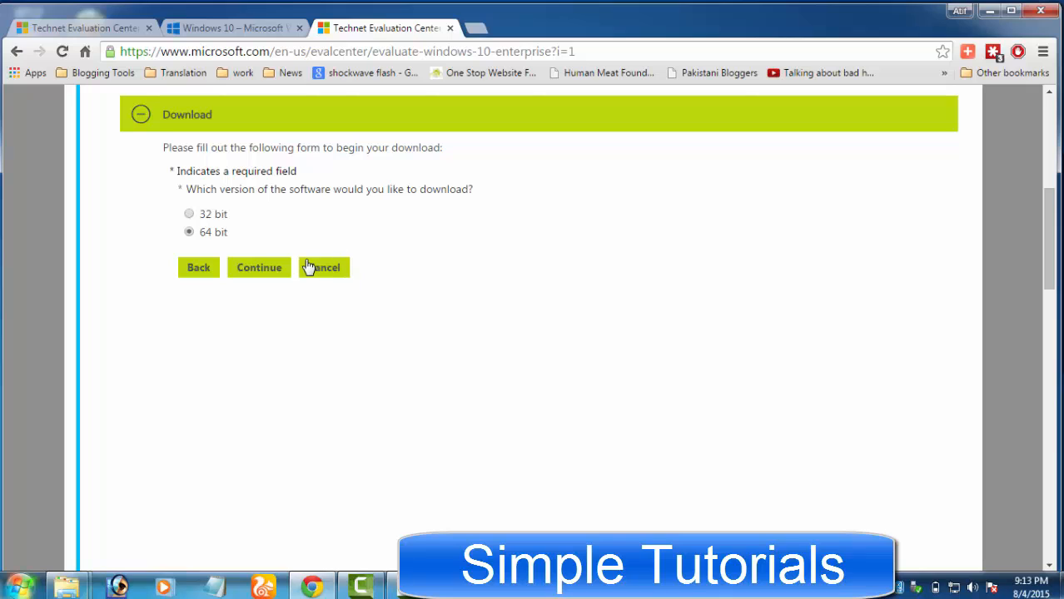
left_click(259, 266)
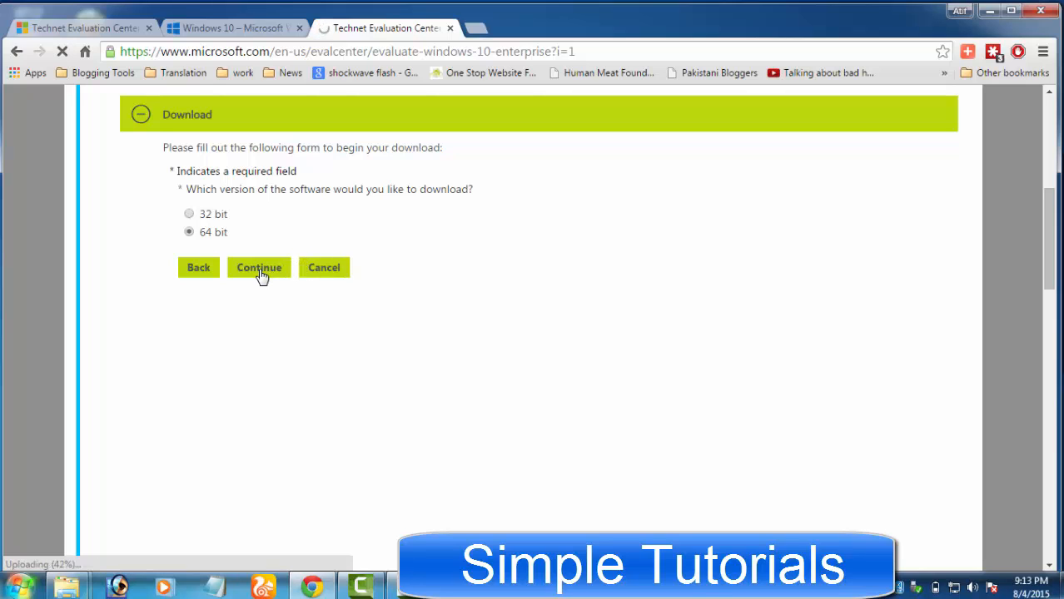
left_click(258, 266)
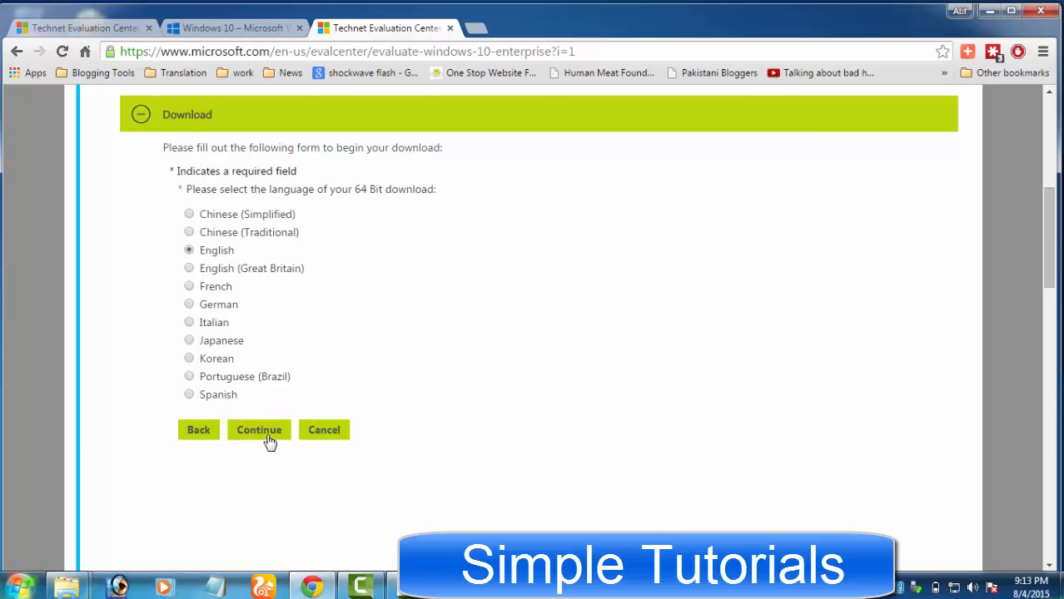
left_click(258, 430)
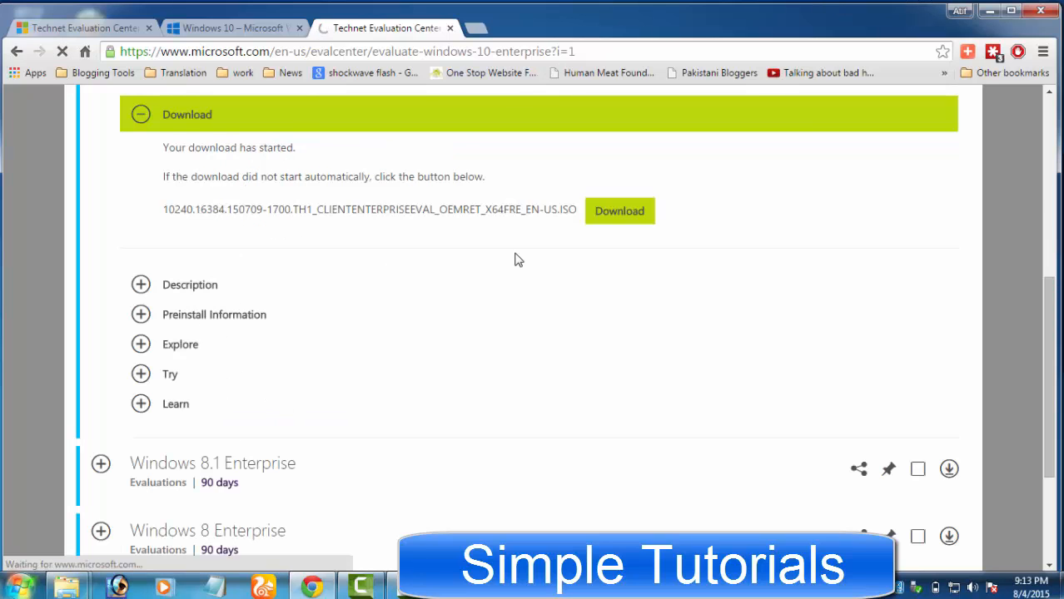
Step: Start the 3.67 GB Enterprise ISO download manually and confirm it in Internet Download Manager
left_click(619, 210)
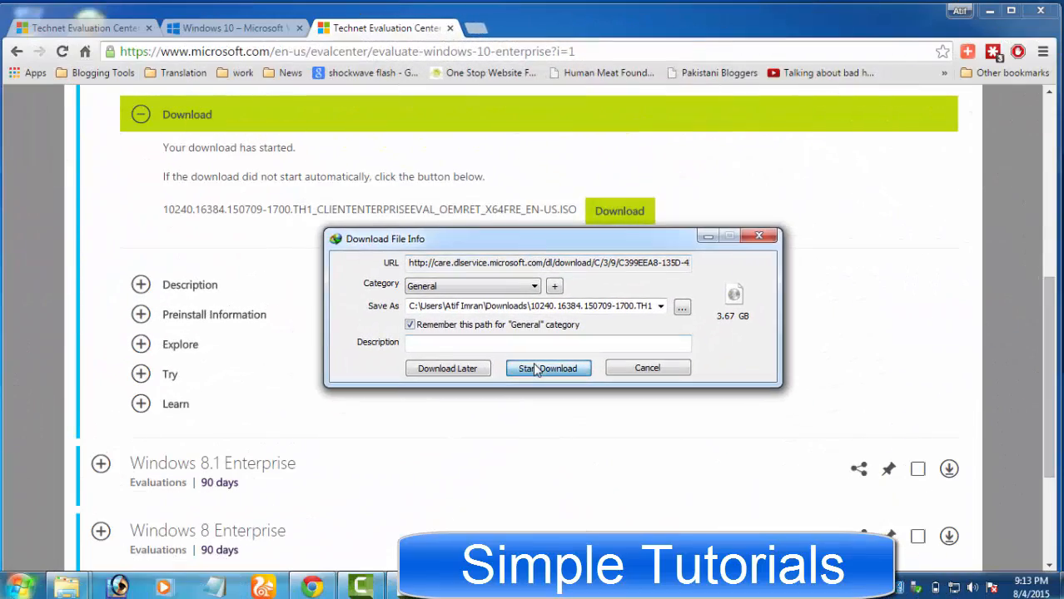
left_click(548, 368)
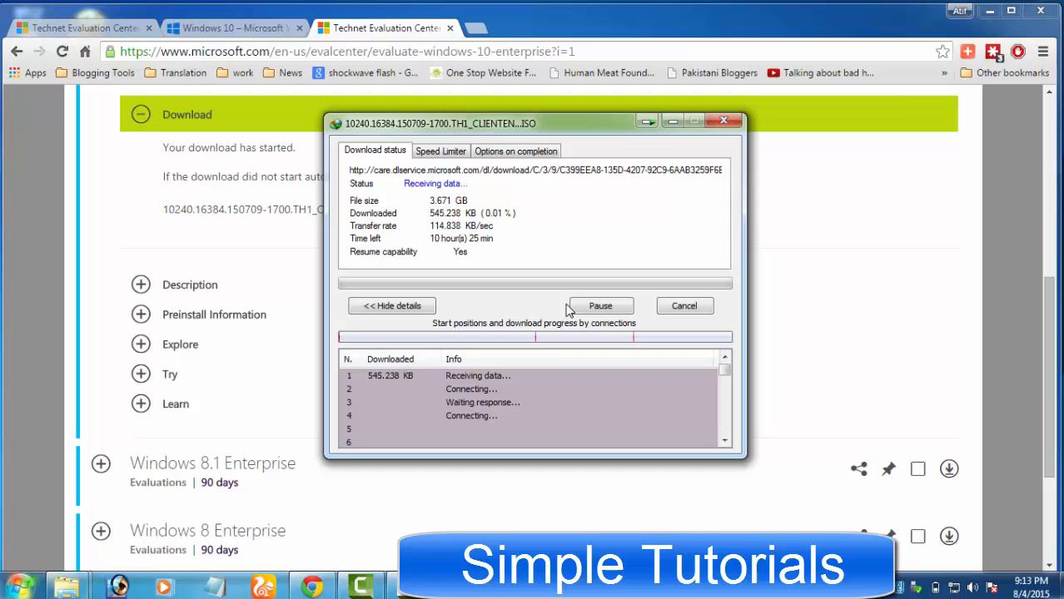
left_click(391, 306)
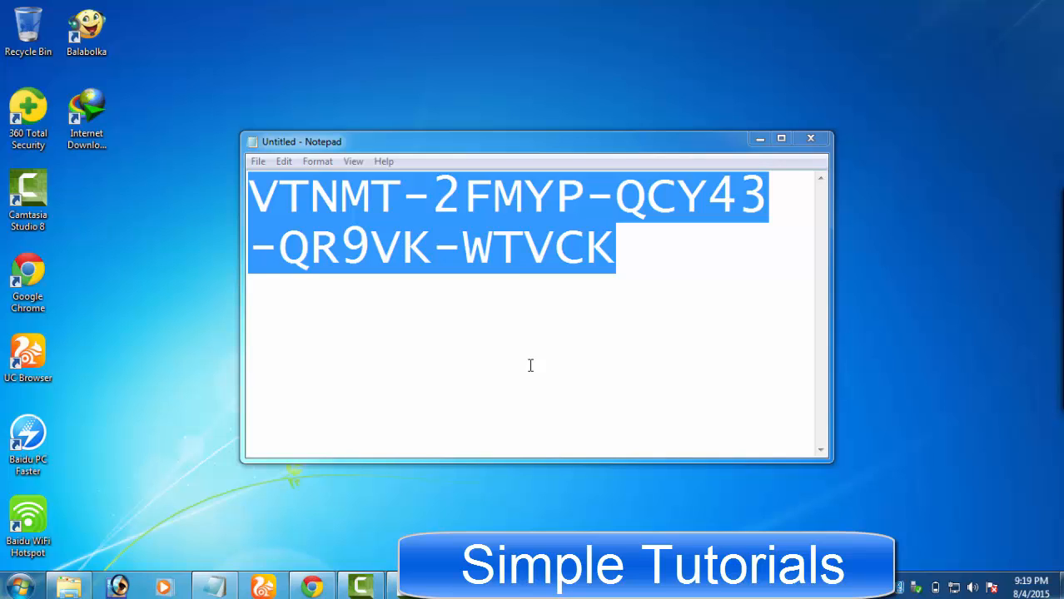
mouse_move(1019, 12)
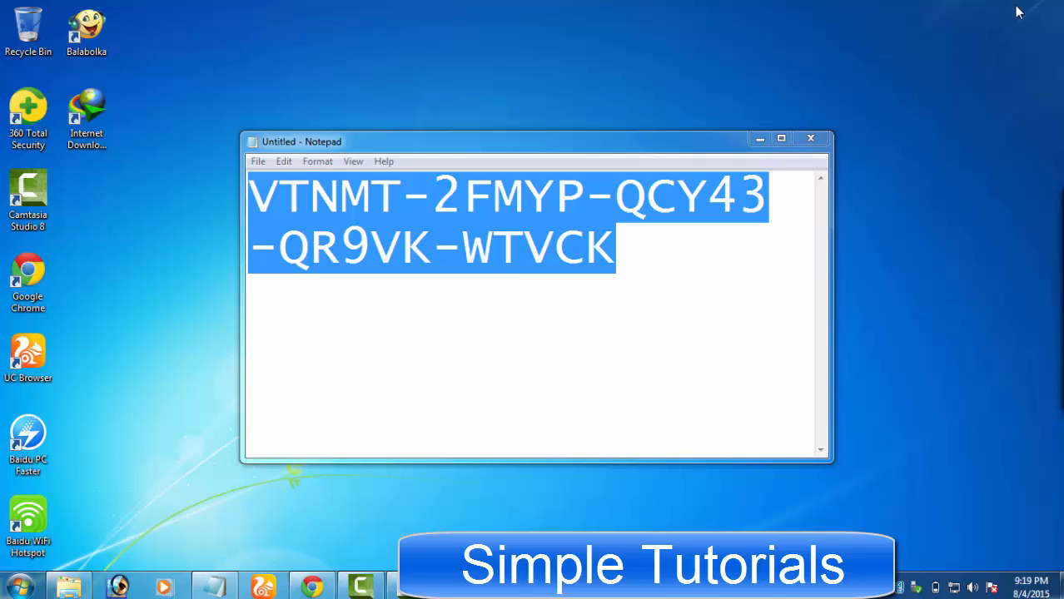
mouse_move(936, 583)
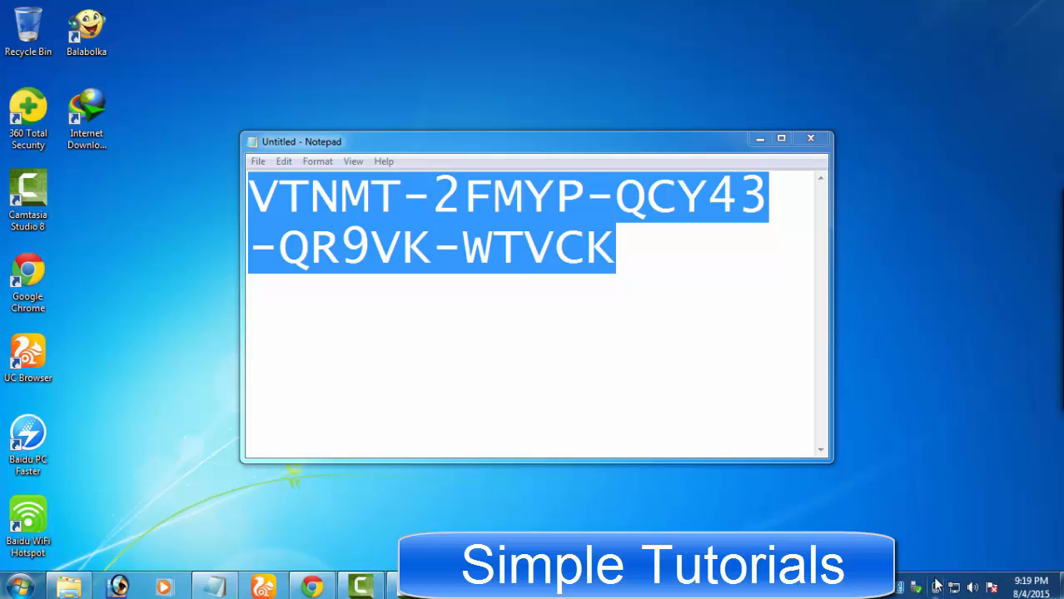
mouse_move(832, 501)
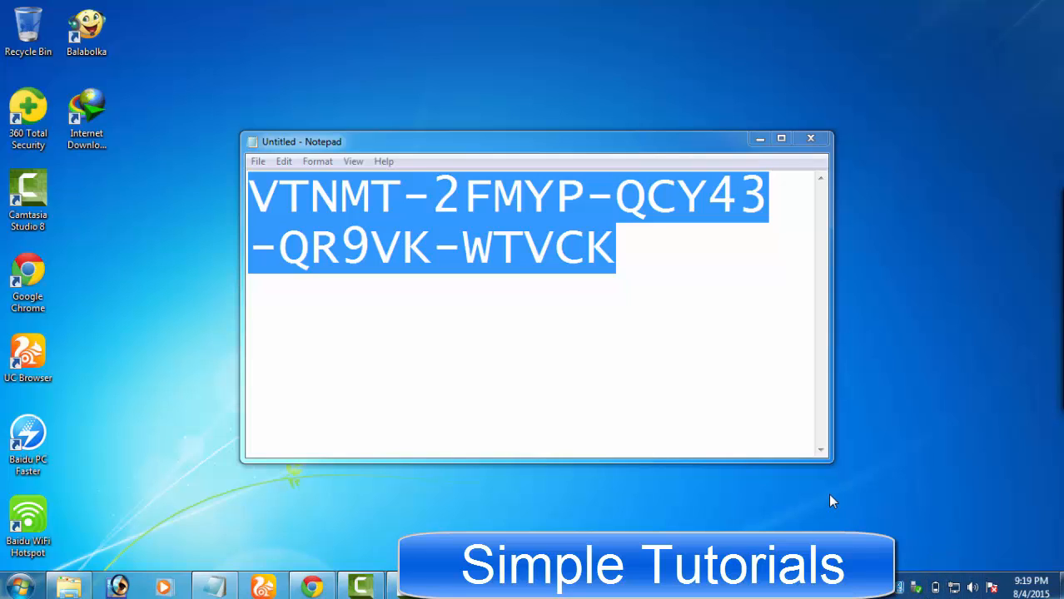
mouse_move(831, 500)
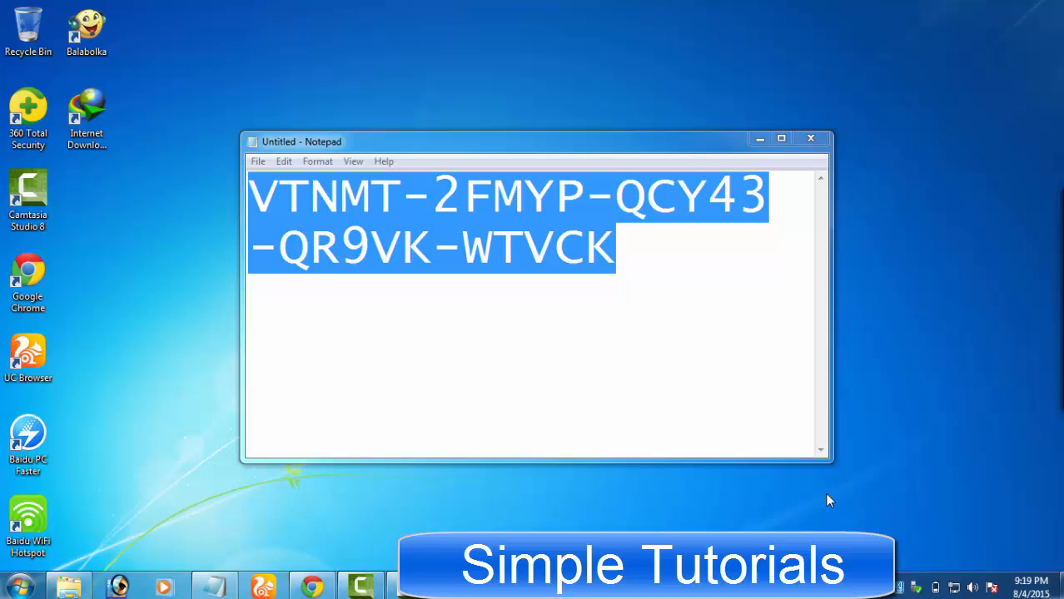